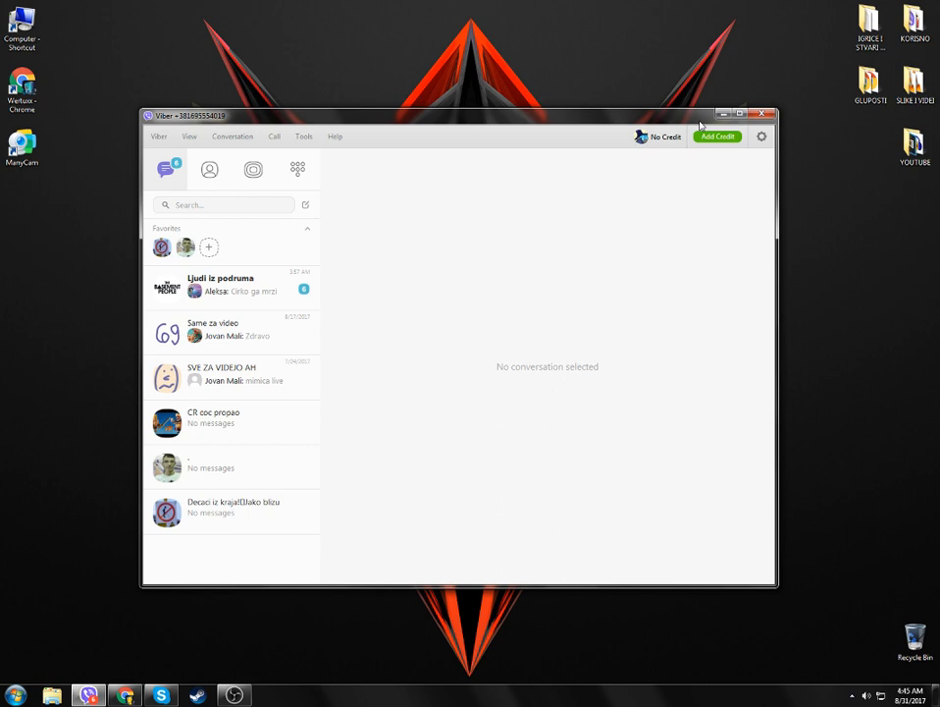
Close the Viber chat window and bring the Chrome browser forward.
{"action": "left_click", "coordinate": [762, 114]}
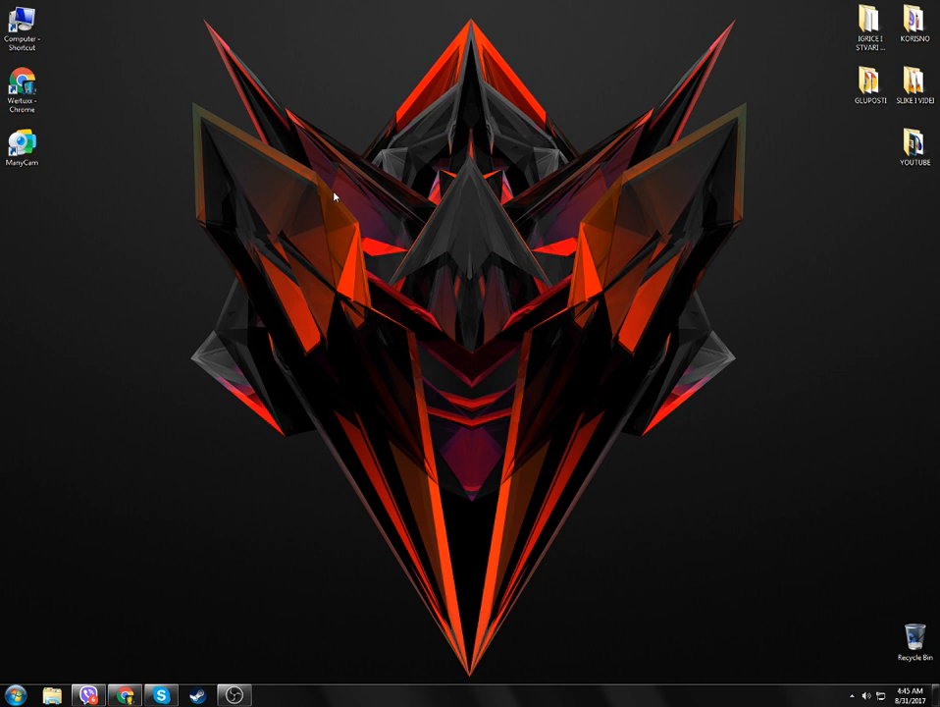
{"action": "mouse_move", "coordinate": [226, 644]}
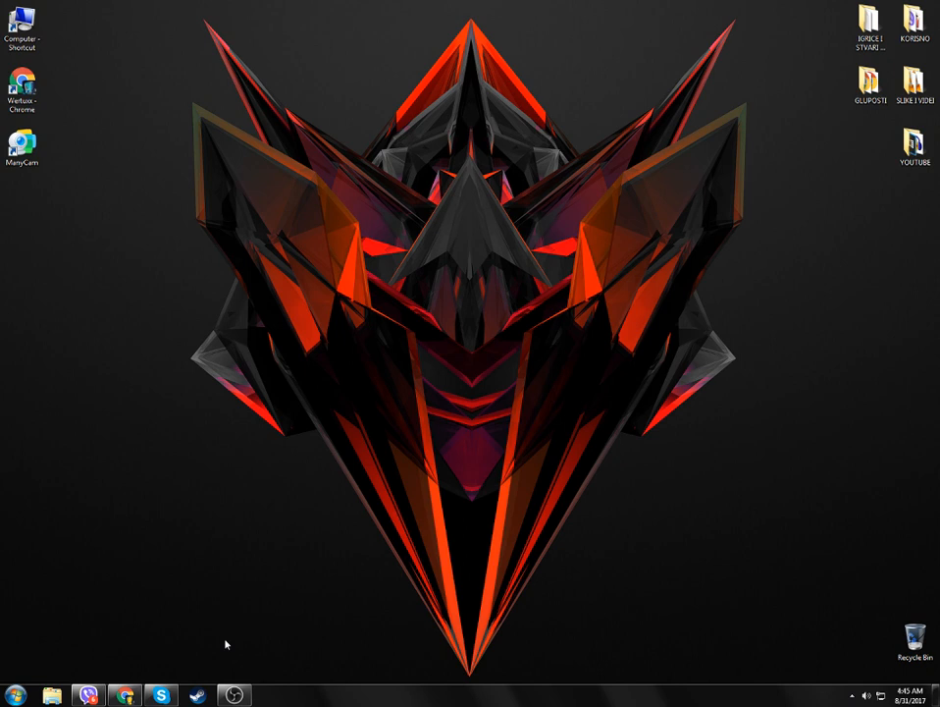
{"action": "mouse_move", "coordinate": [293, 506]}
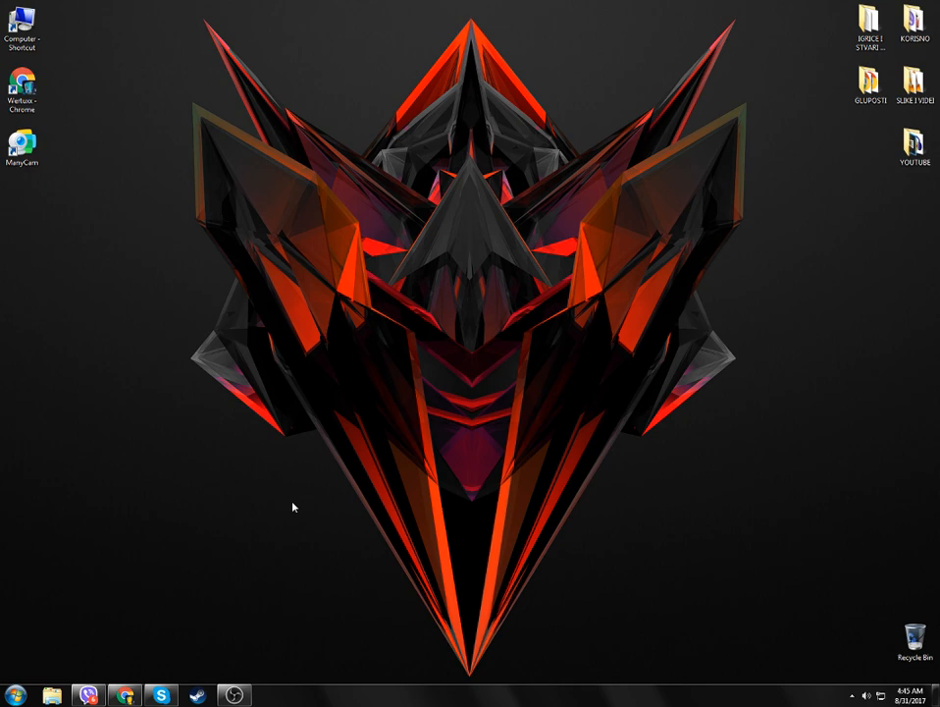
{"action": "left_click", "coordinate": [124, 695]}
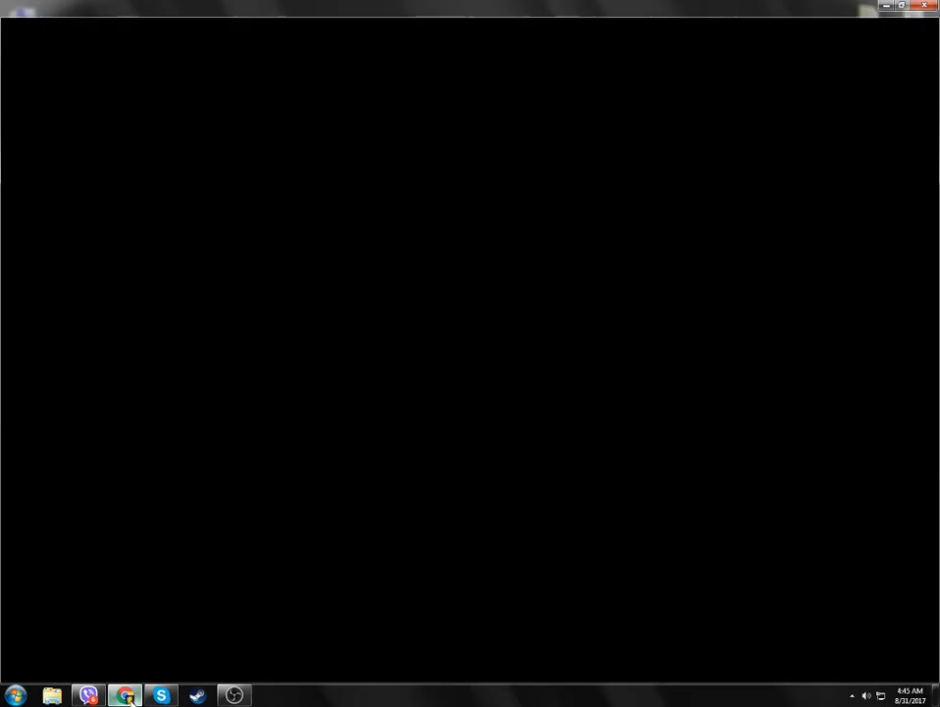
{"action": "left_click", "coordinate": [126, 695]}
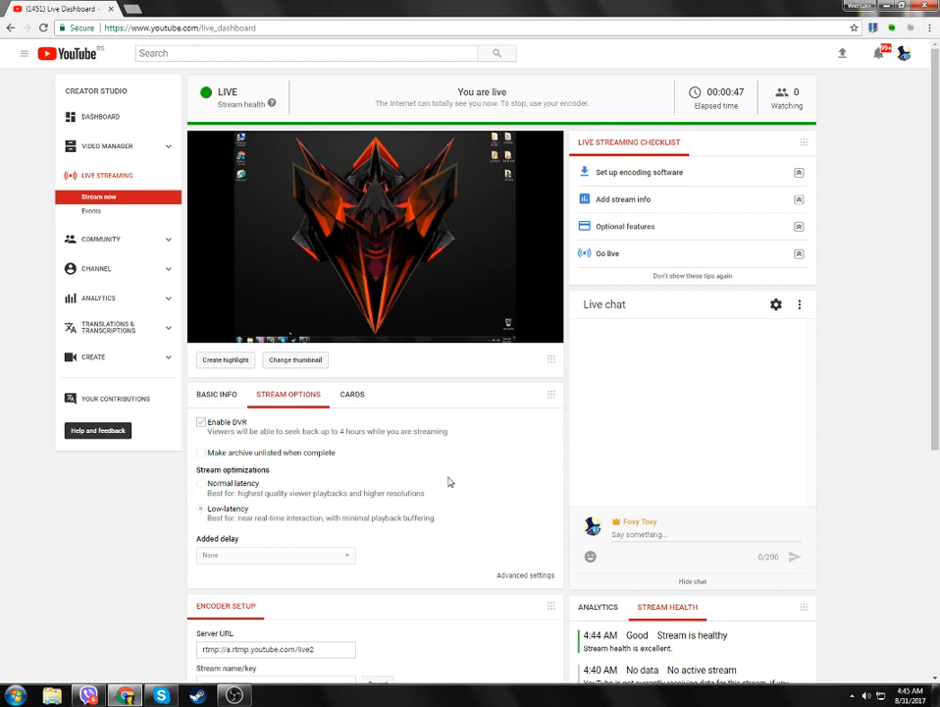
{"action": "left_click", "coordinate": [246, 8]}
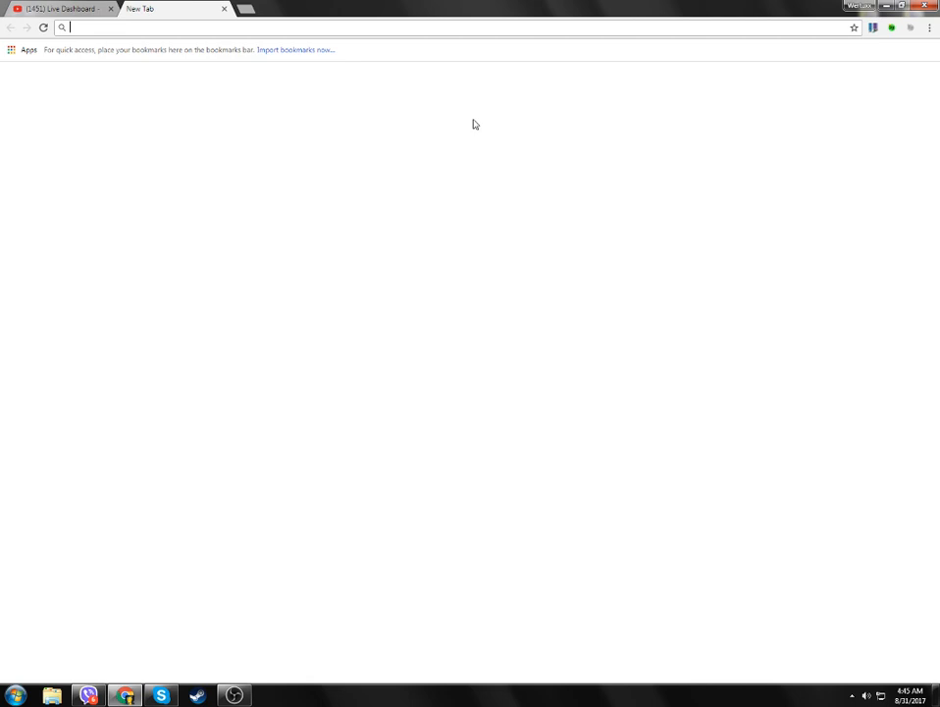
{"action": "type", "text": "p"}
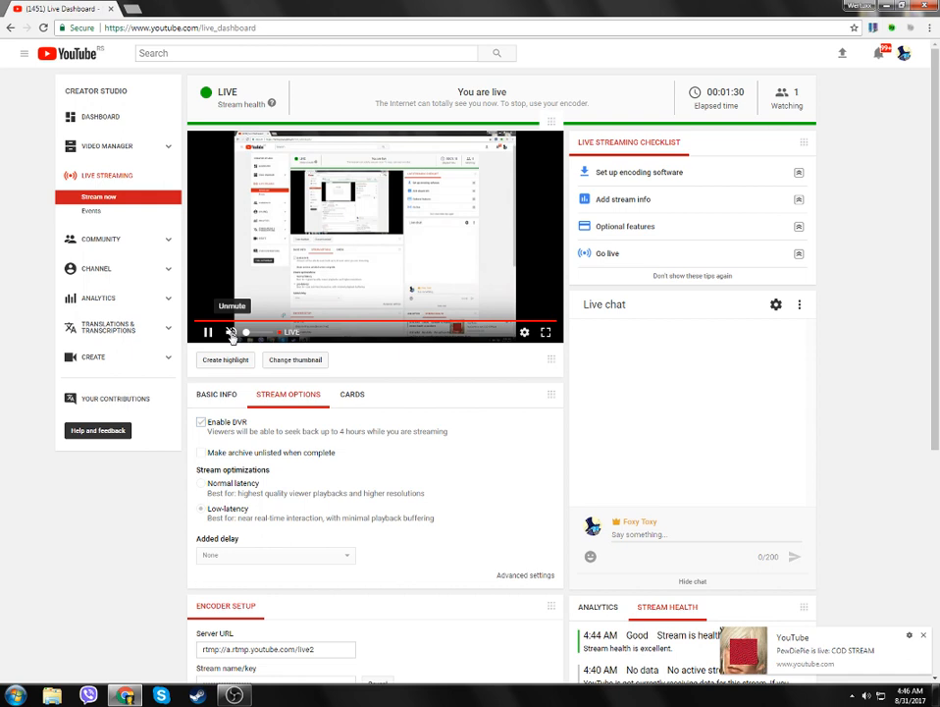
Peek at the preview player's playback settings, then view the stream's basic info: title, People & Blogs, Public.
{"action": "left_click", "coordinate": [524, 332]}
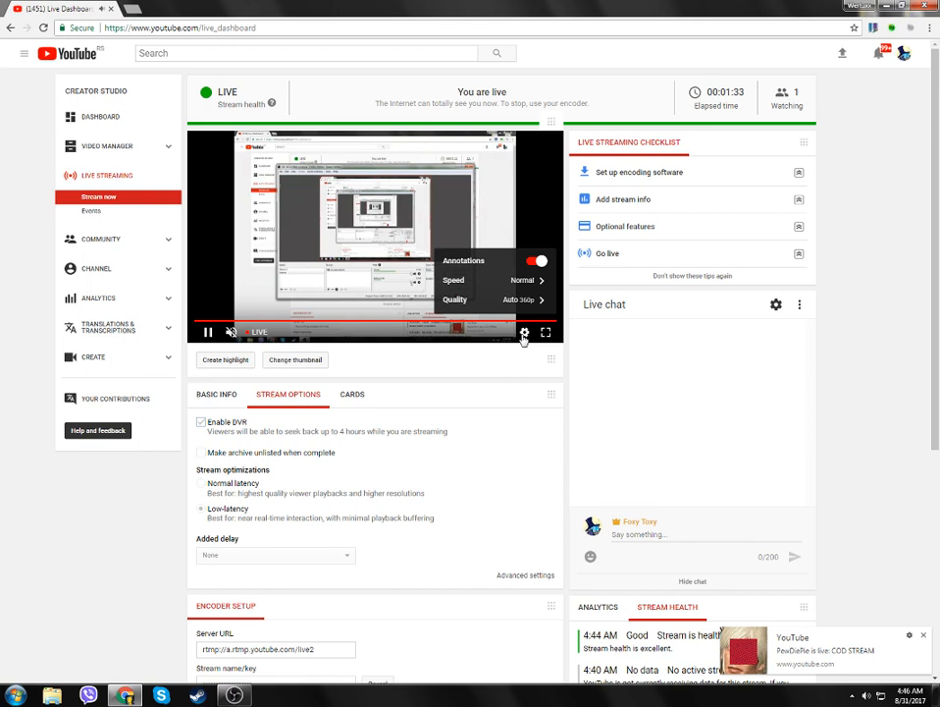
{"action": "left_click", "coordinate": [524, 332]}
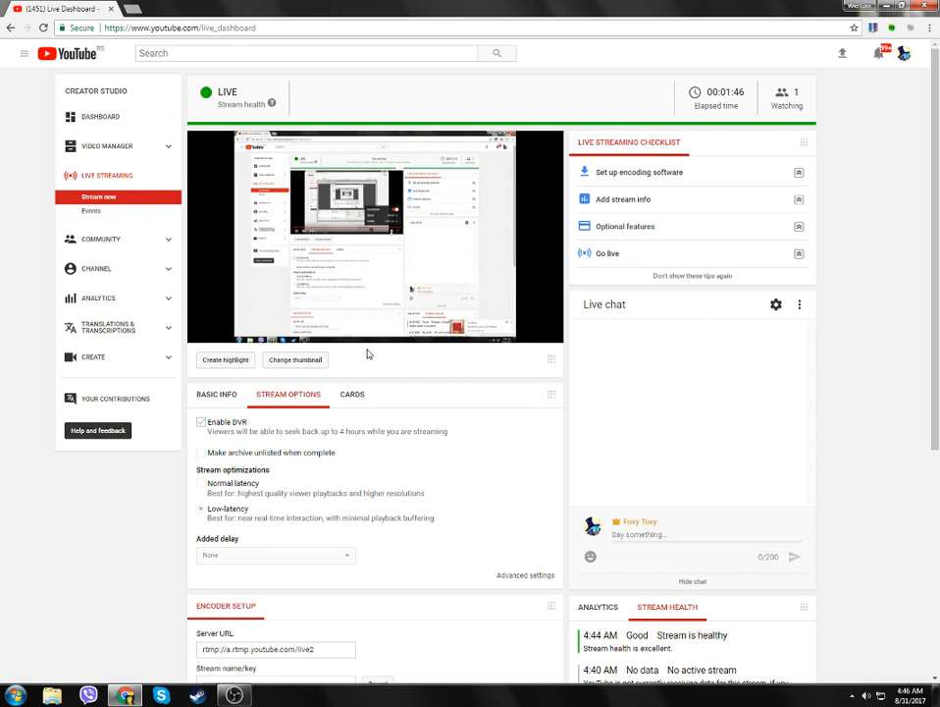
{"action": "left_click", "coordinate": [216, 393]}
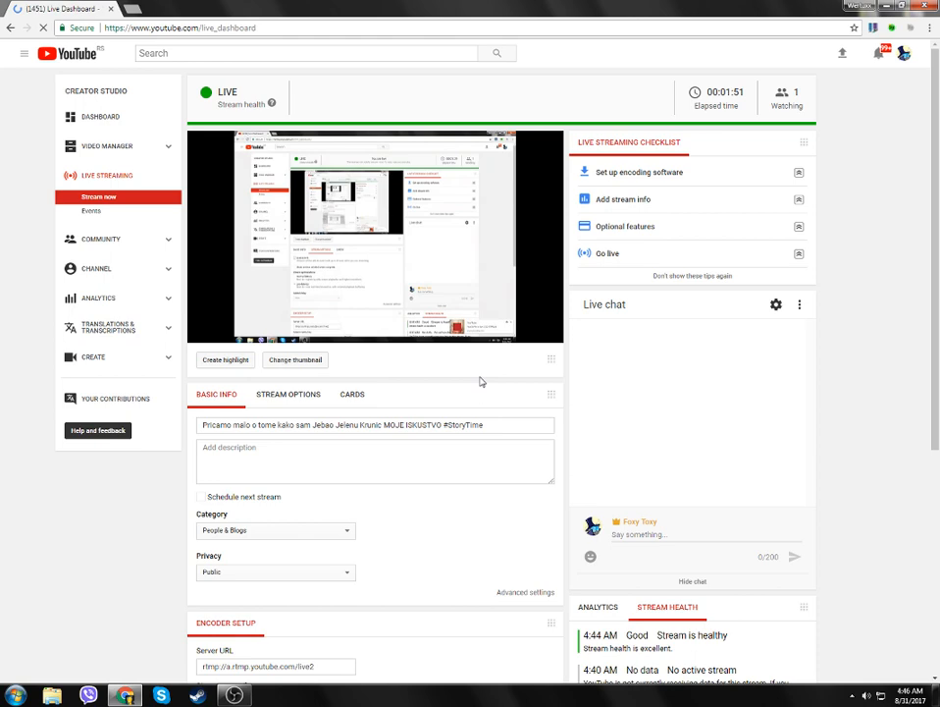
Scroll the dashboard down to the Stream Health messages and back up.
{"action": "scroll", "scroll_direction": "down", "scroll_amount": 3}
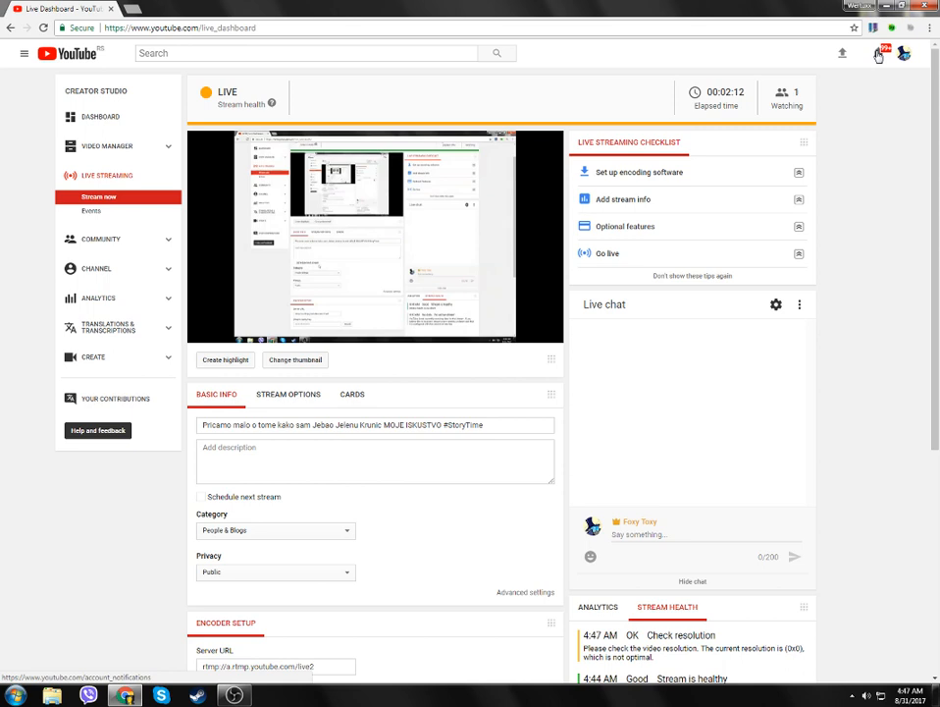
{"action": "scroll", "scroll_direction": "down", "scroll_amount": 3}
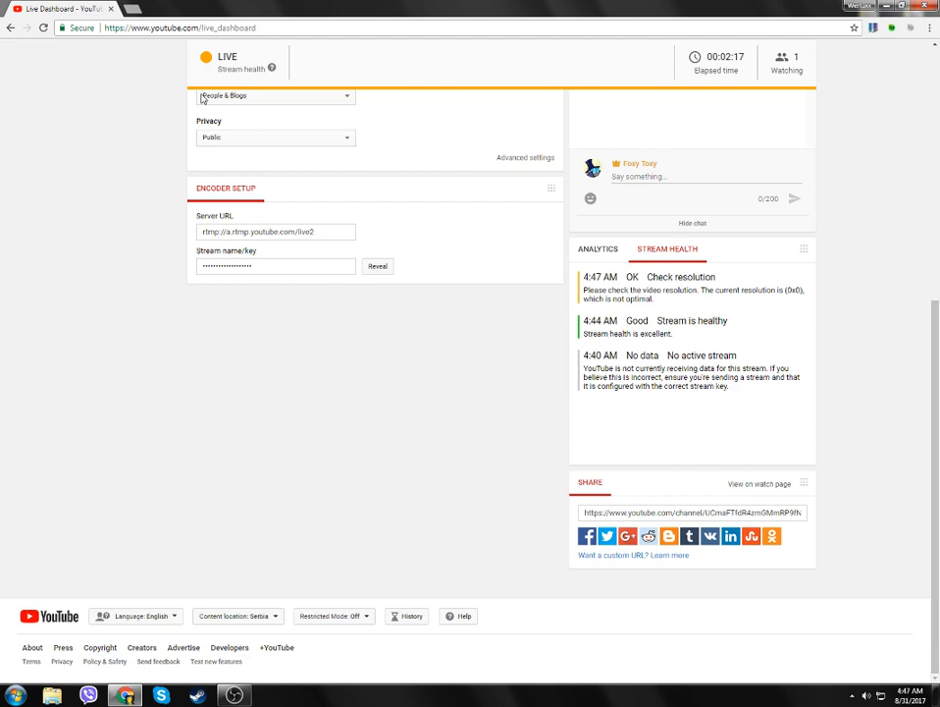
{"action": "scroll", "scroll_direction": "up", "scroll_amount": 3}
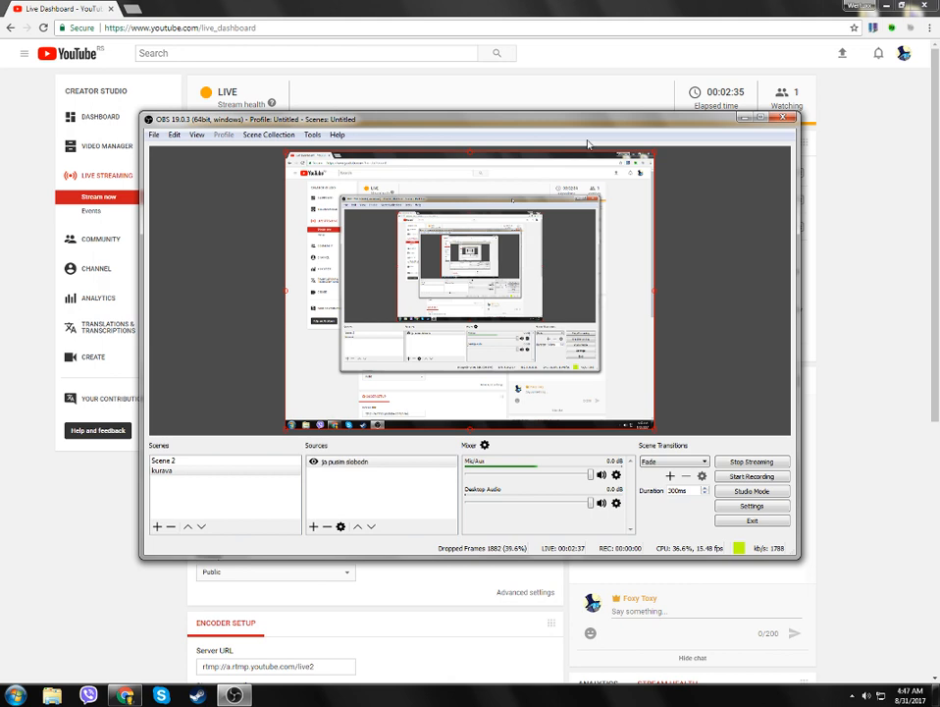
Keep Fade as the scene transition and minimize OBS so the Live Dashboard shows.
{"action": "left_click", "coordinate": [676, 462]}
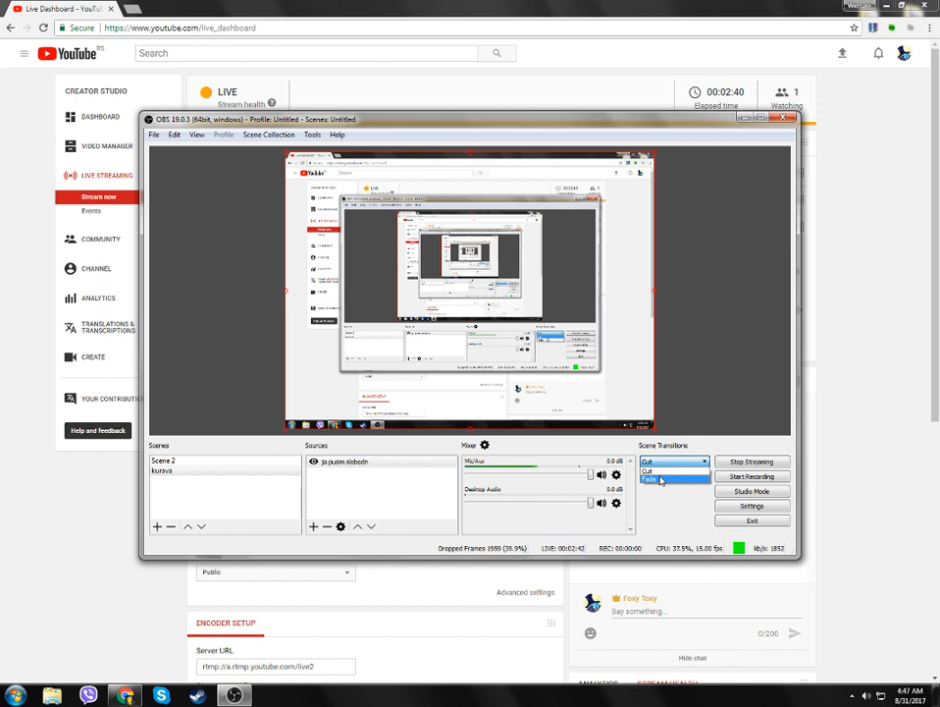
{"action": "left_click", "coordinate": [676, 479]}
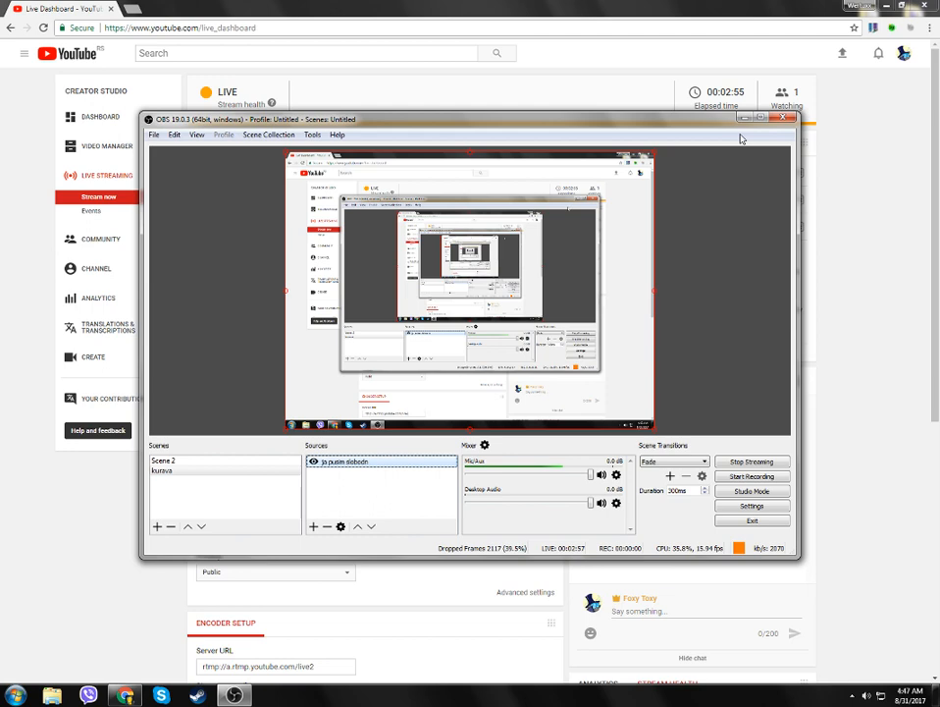
{"action": "left_click", "coordinate": [773, 118]}
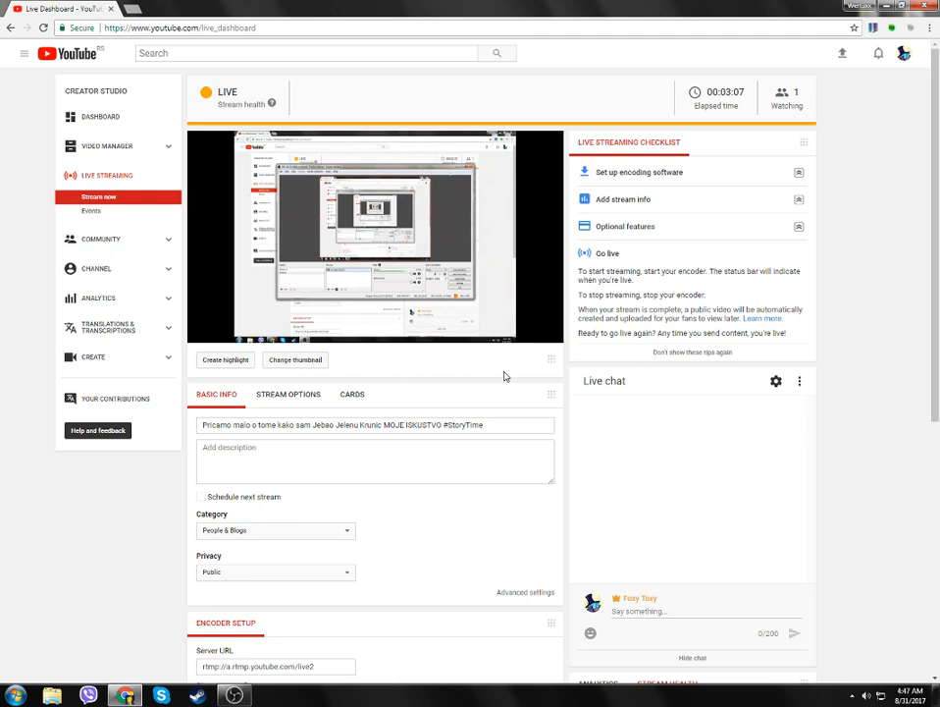
{"action": "left_click", "coordinate": [275, 530]}
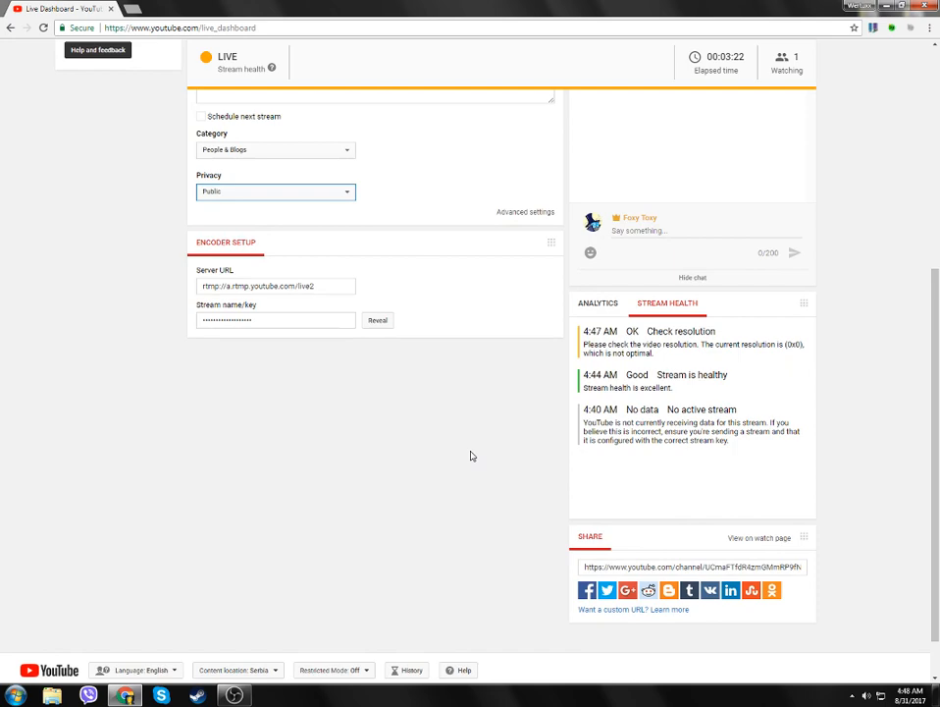
{"action": "scroll", "scroll_direction": "up", "scroll_amount": 3}
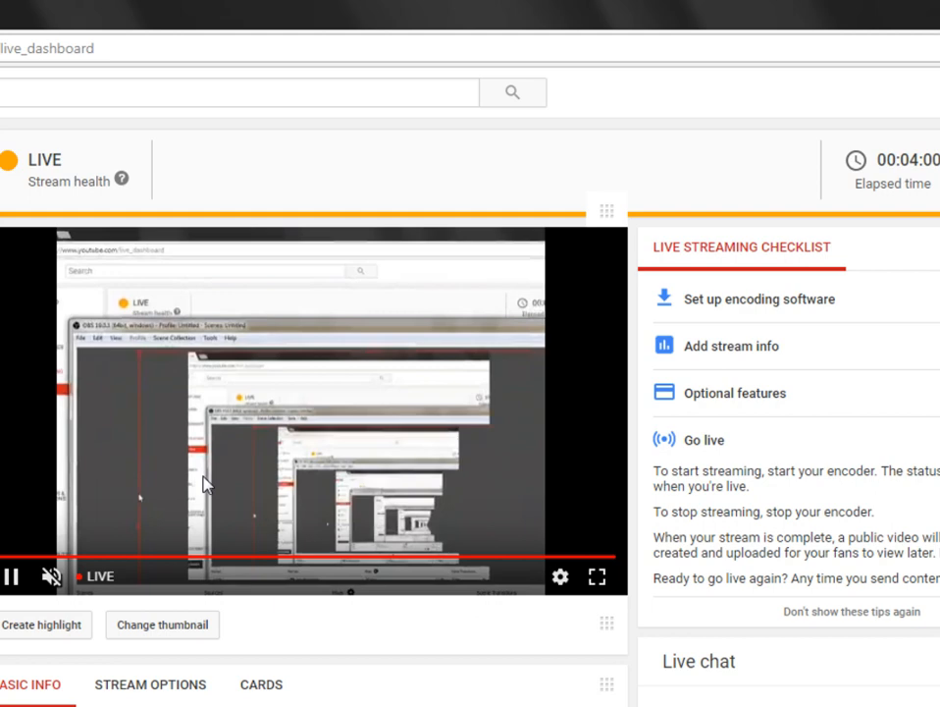
Scroll the Live Dashboard down and back up to locate the stream's watch page link.
{"action": "scroll", "scroll_direction": "down", "scroll_amount": 3}
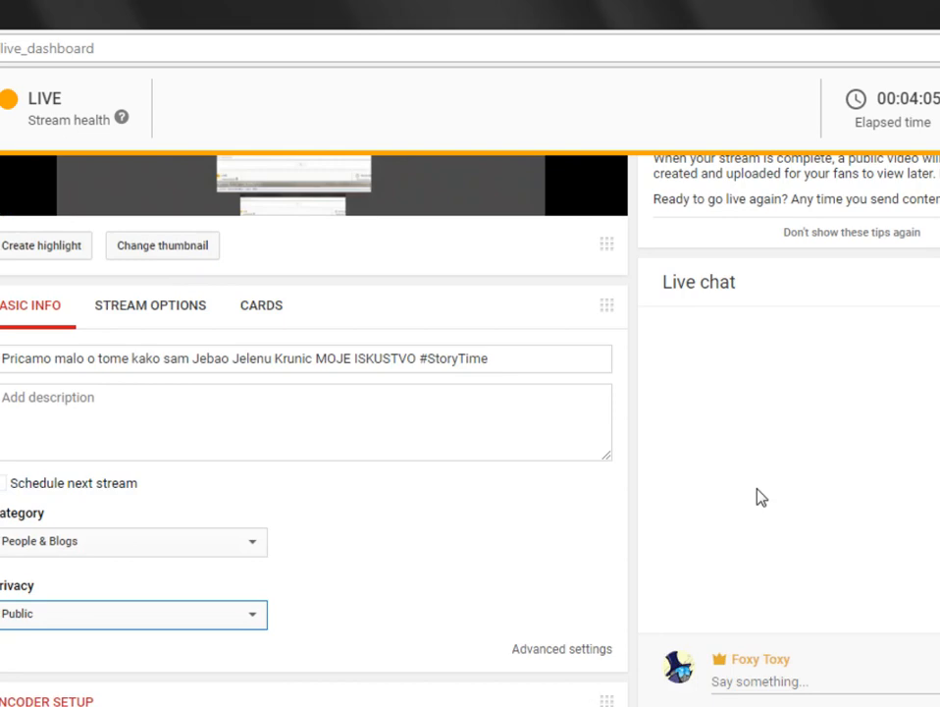
{"action": "scroll", "scroll_direction": "up", "scroll_amount": 3}
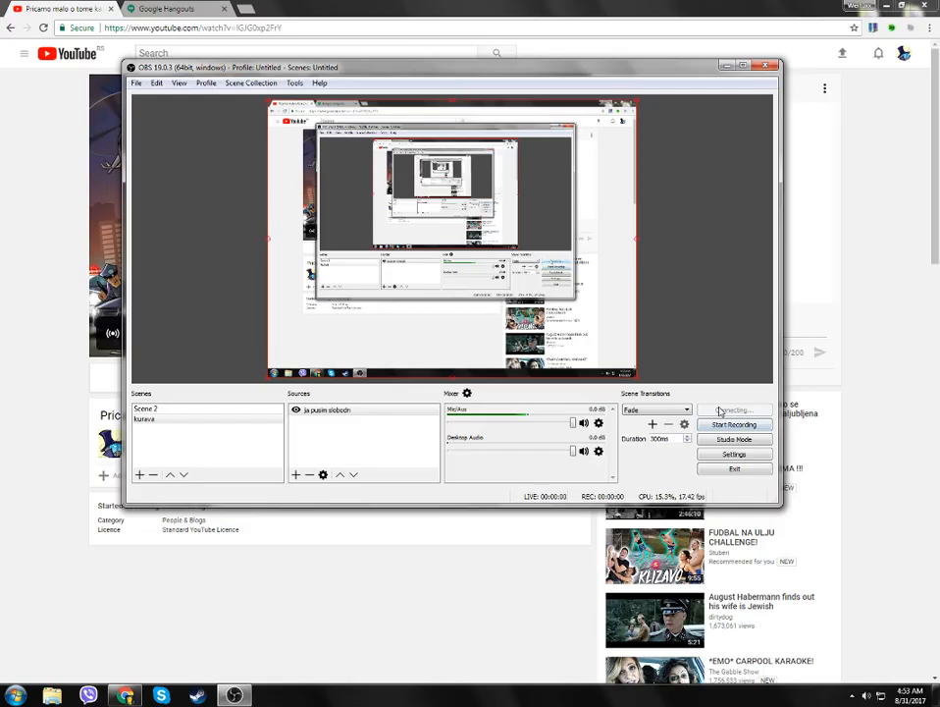
Minimize OBS to return to the stream's YouTube watch page.
{"action": "left_click", "coordinate": [765, 65]}
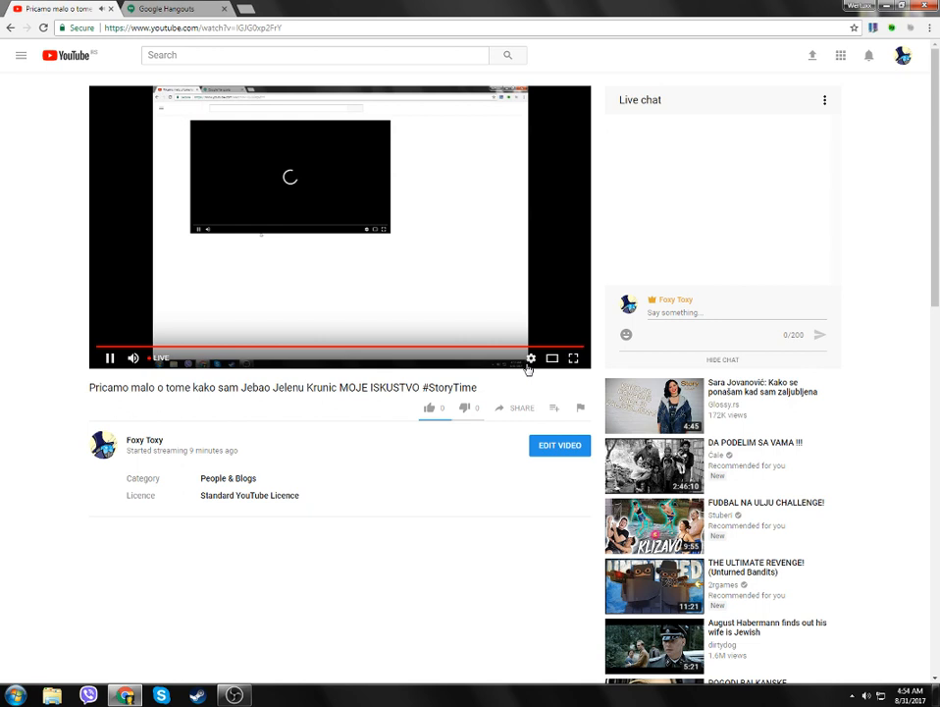
Watch the stream full screen, exit it, and move the desktop shortcut beside the folders.
{"action": "left_click", "coordinate": [573, 357]}
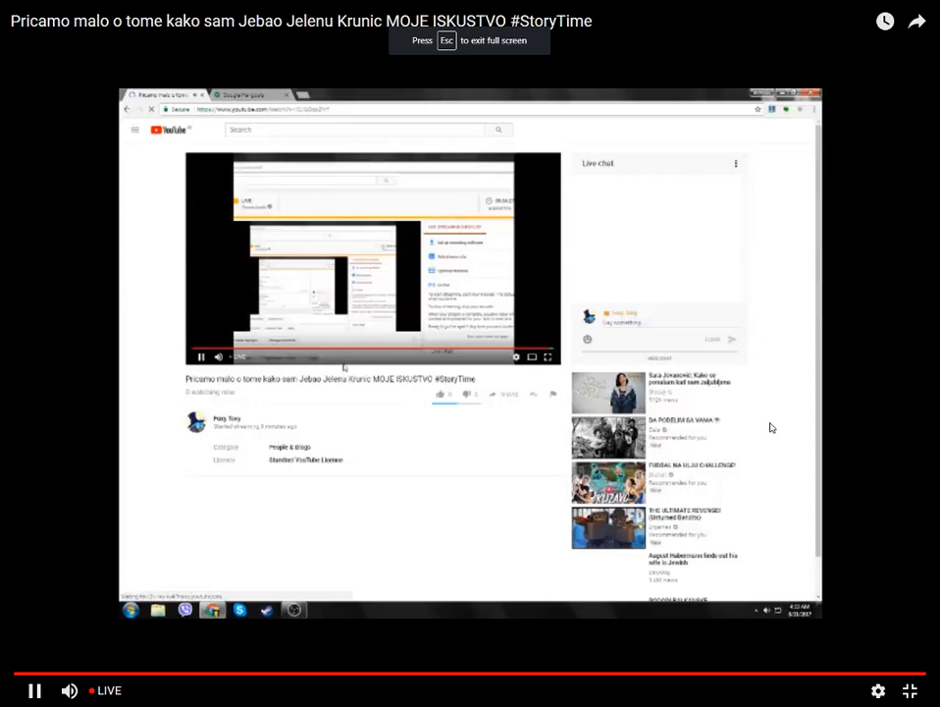
{"action": "key", "text": "Escape"}
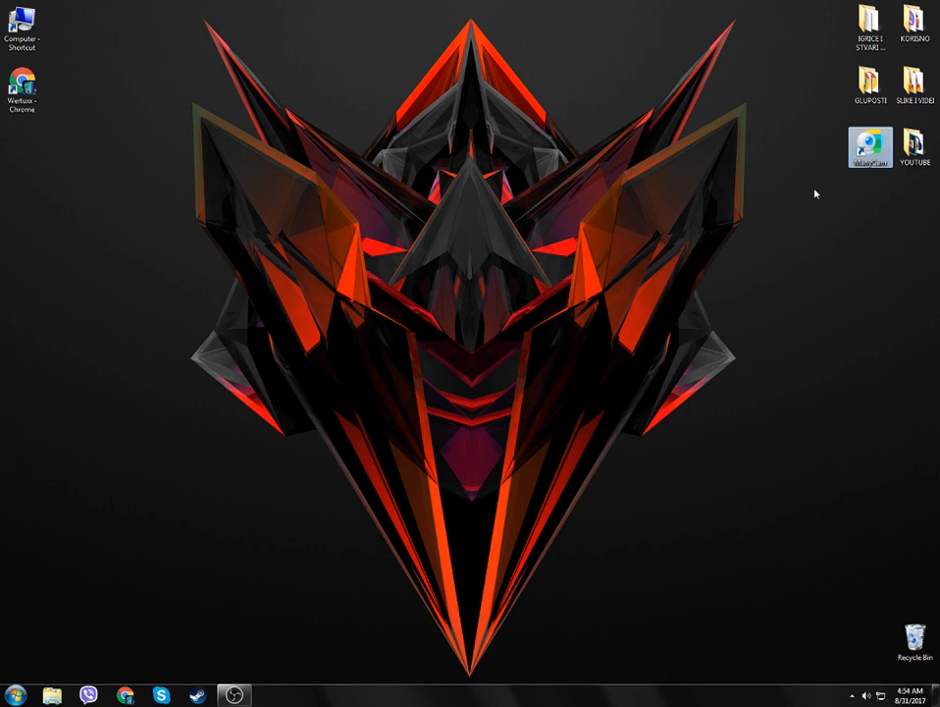
{"action": "left_click_drag", "start_coordinate": [870, 148], "coordinate": [781, 88]}
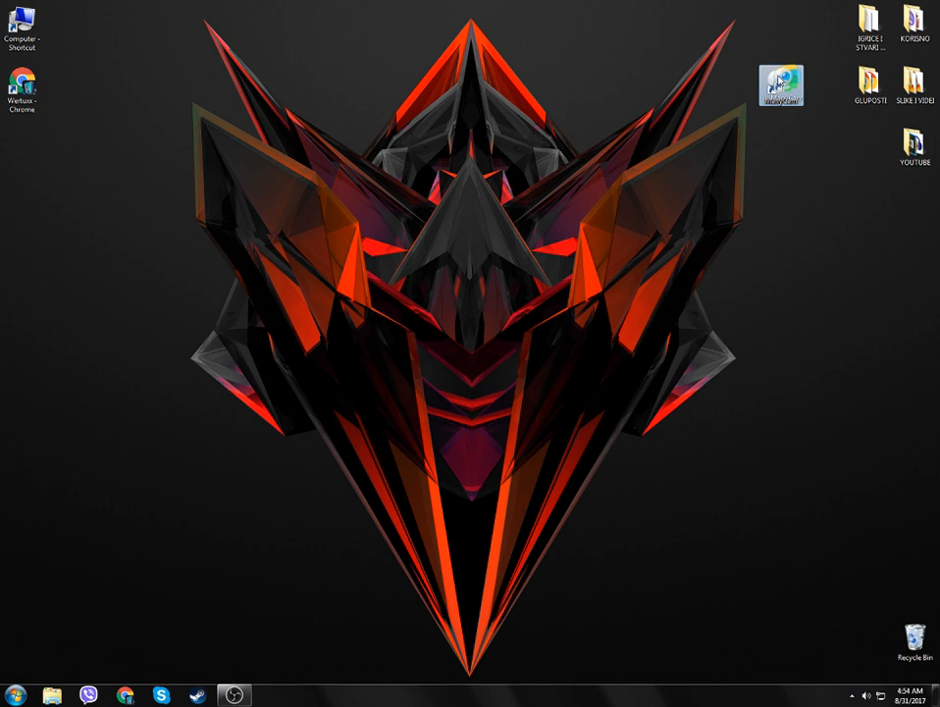